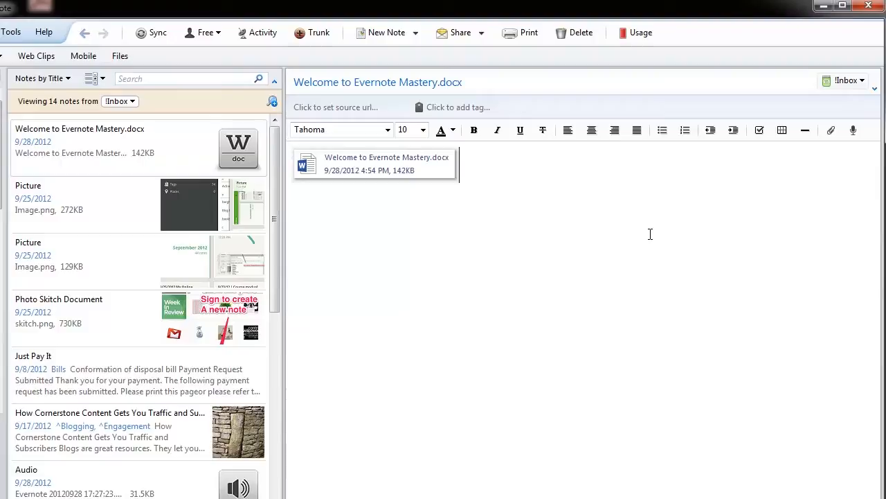
Create a new blank, untitled Evernote note with Ctrl+N.
key(ctrl+n)
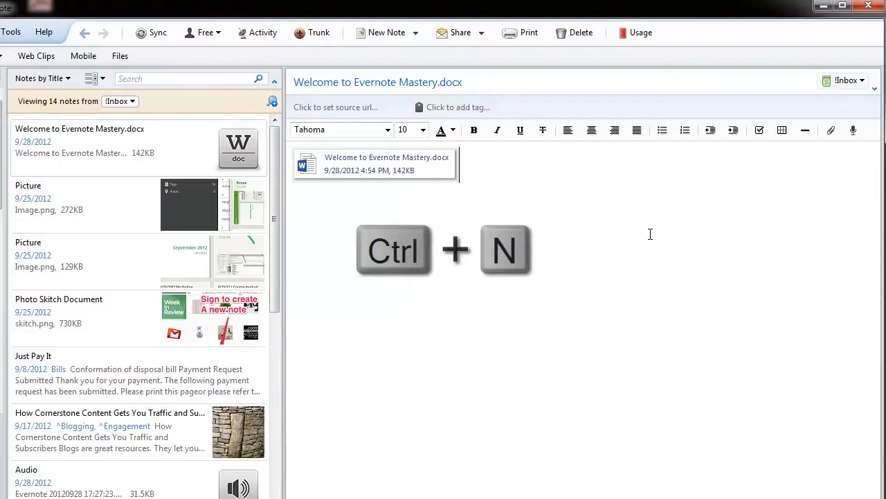
key(ctrl+n)
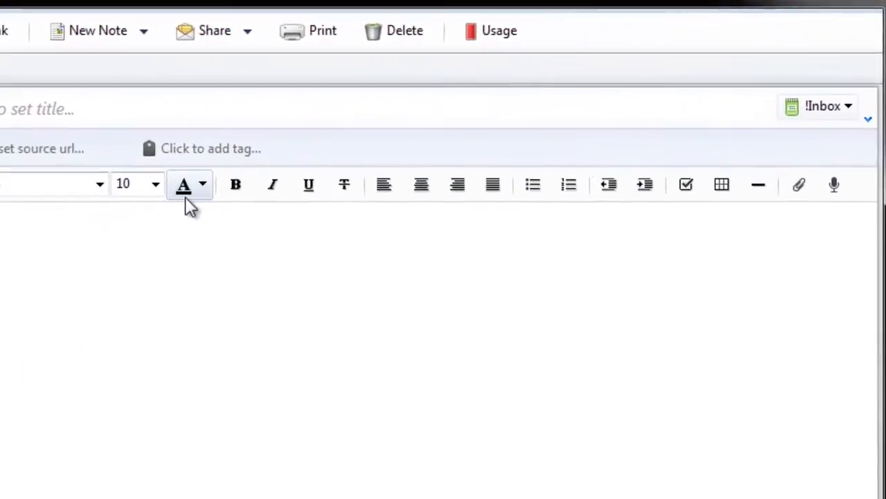
mouse_move(800, 185)
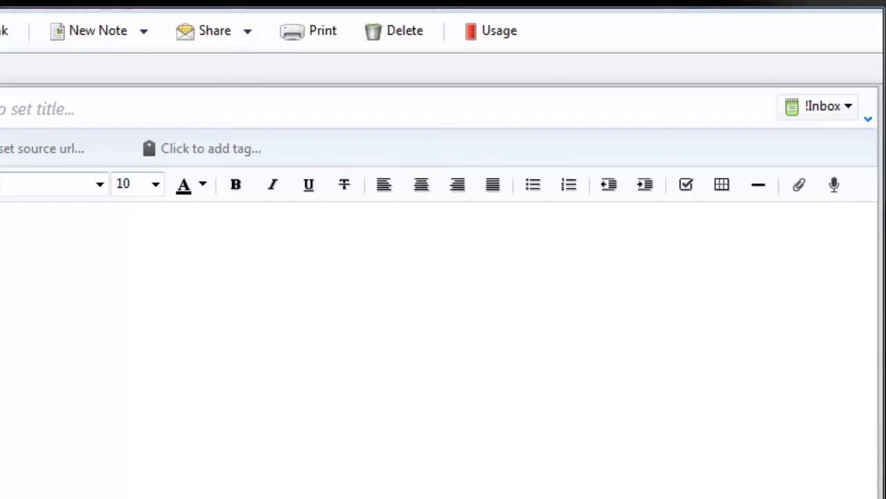
Attach the 'android note1' image from the images folder to the new note.
click(799, 184)
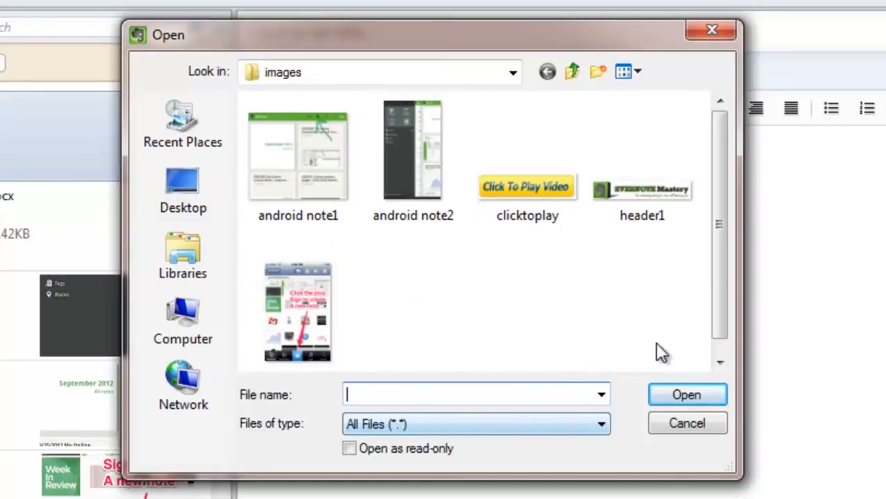
click(298, 312)
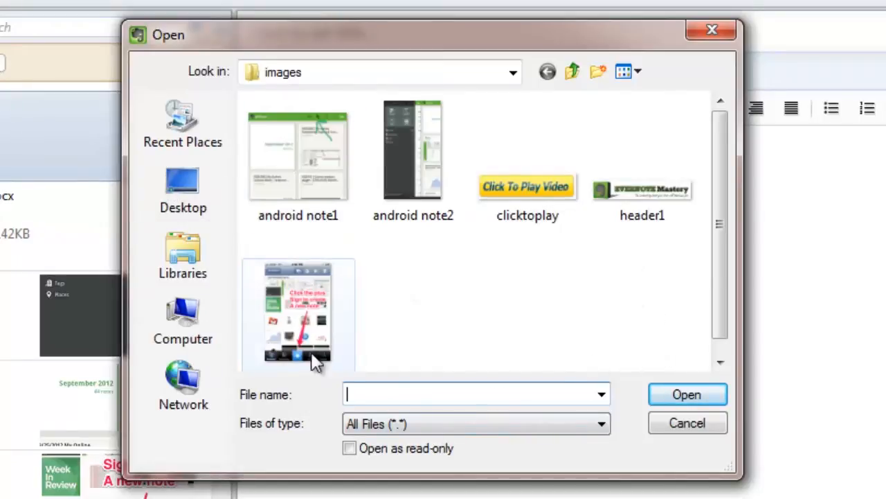
click(298, 159)
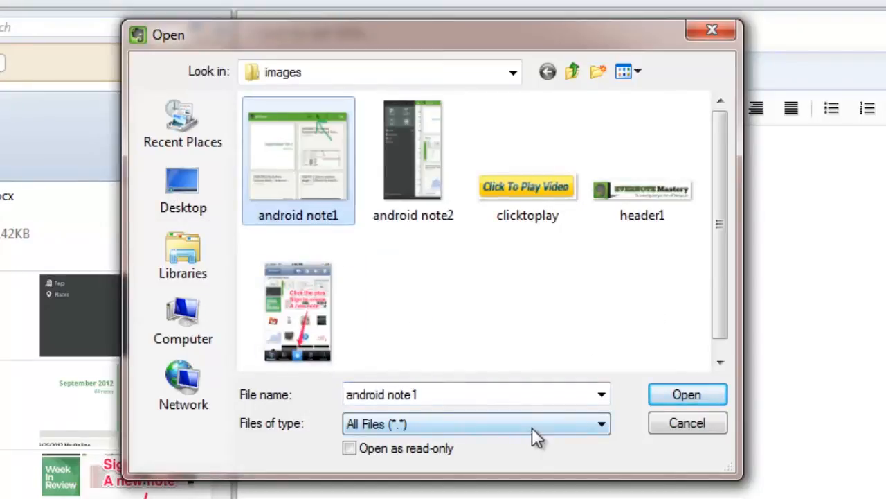
mouse_move(426, 336)
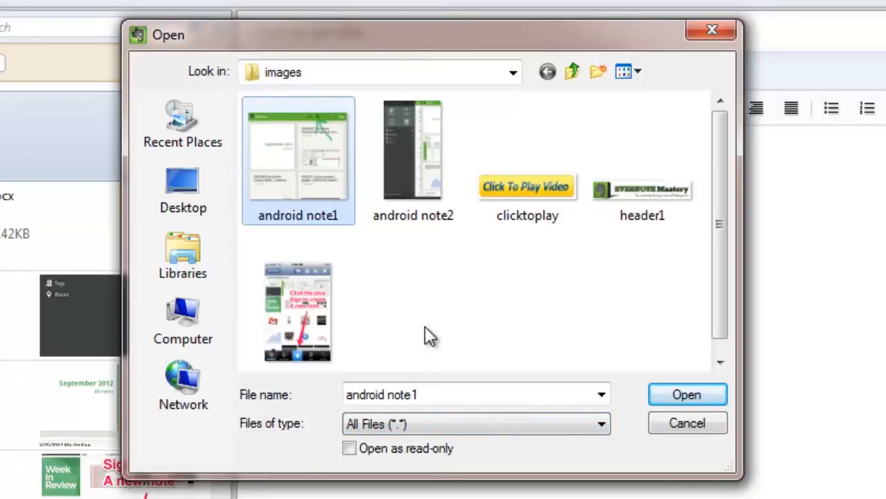
mouse_move(674, 333)
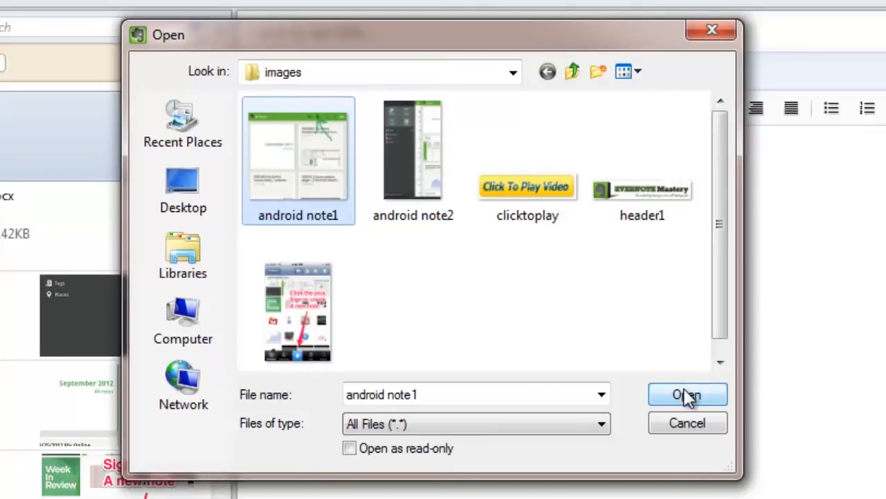
click(687, 394)
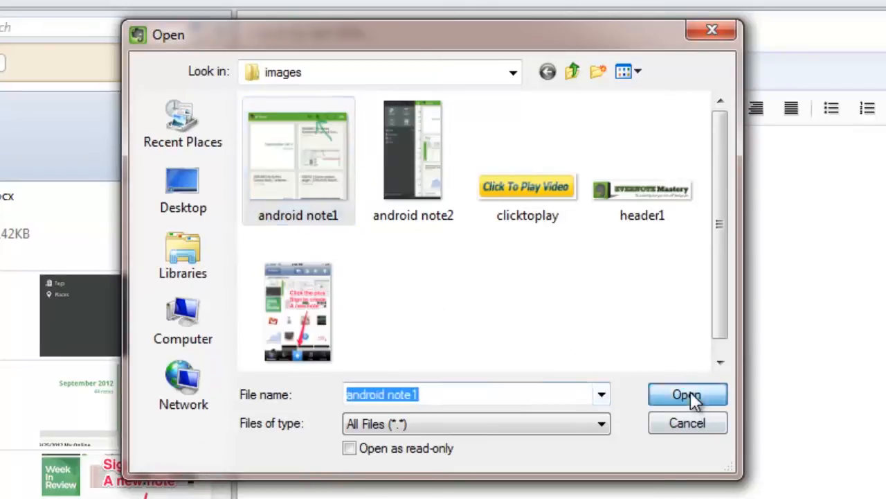
click(687, 394)
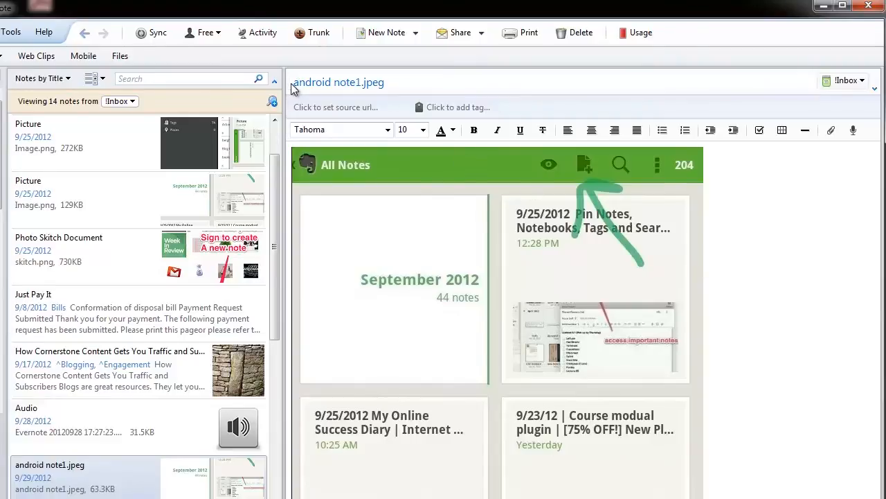
Replace the 'android note1.jpeg' title with '9/29/2012 Image'.
click(339, 82)
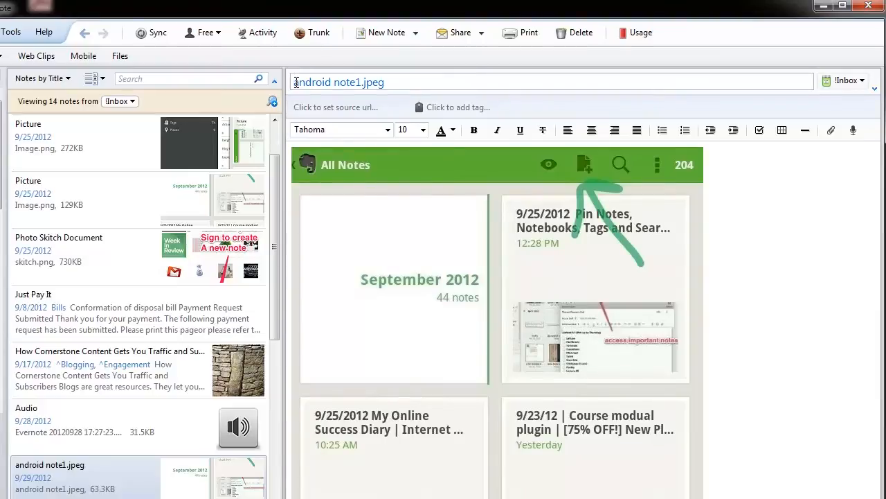
text(#ed)
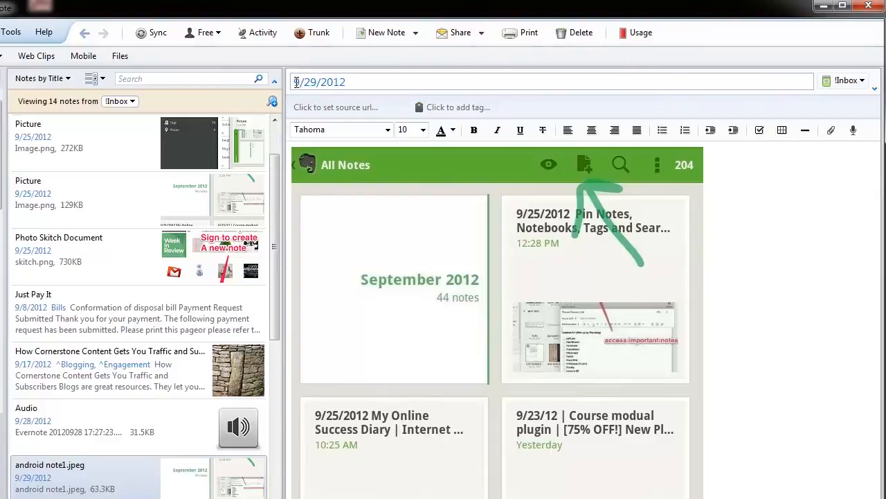
text(Image)
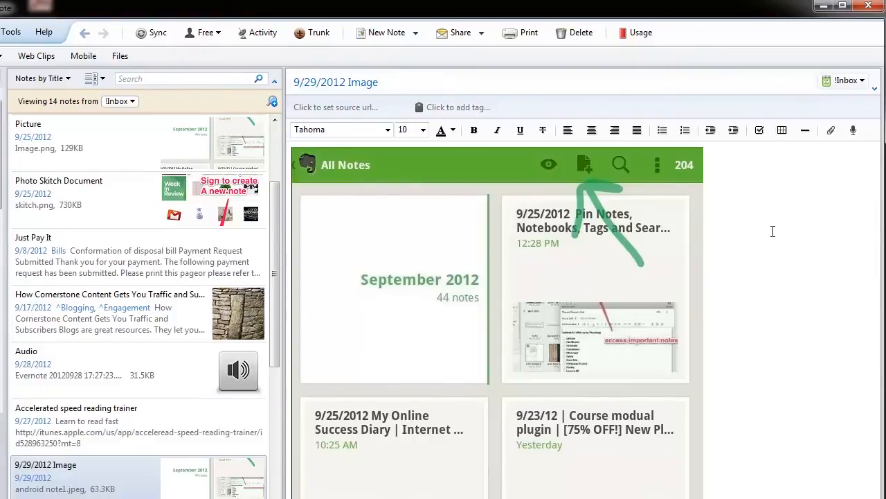
mouse_move(757, 207)
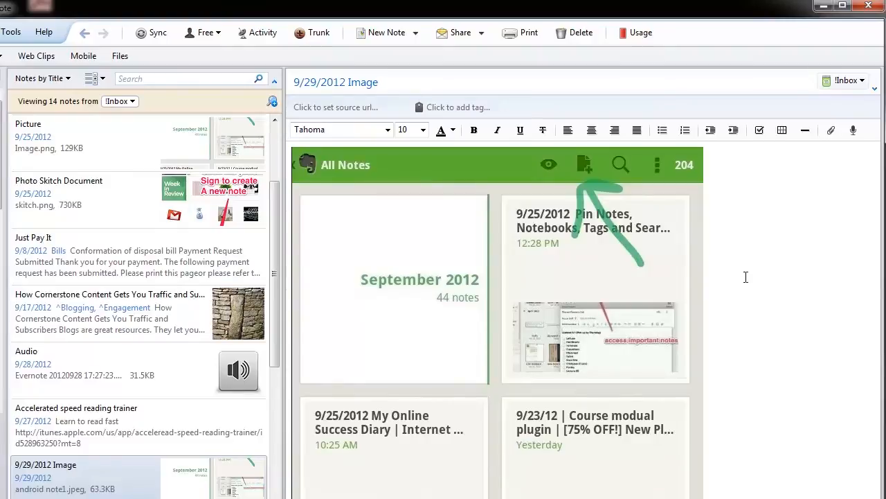
mouse_move(725, 339)
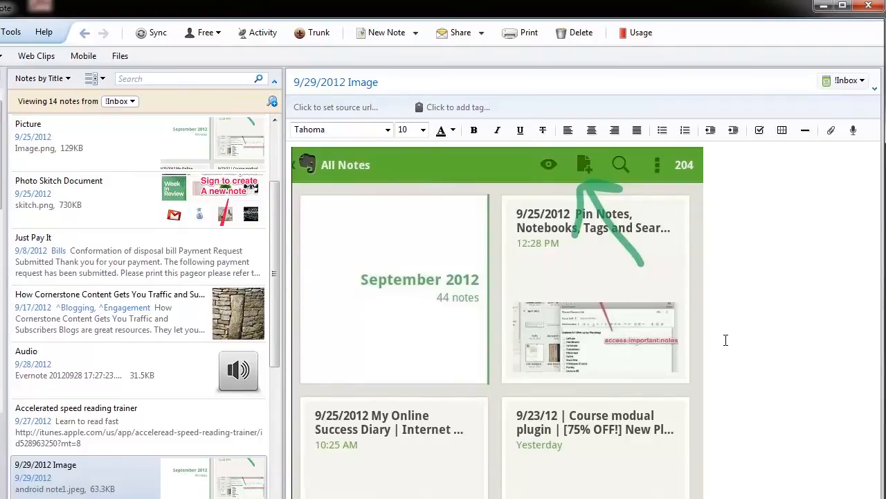